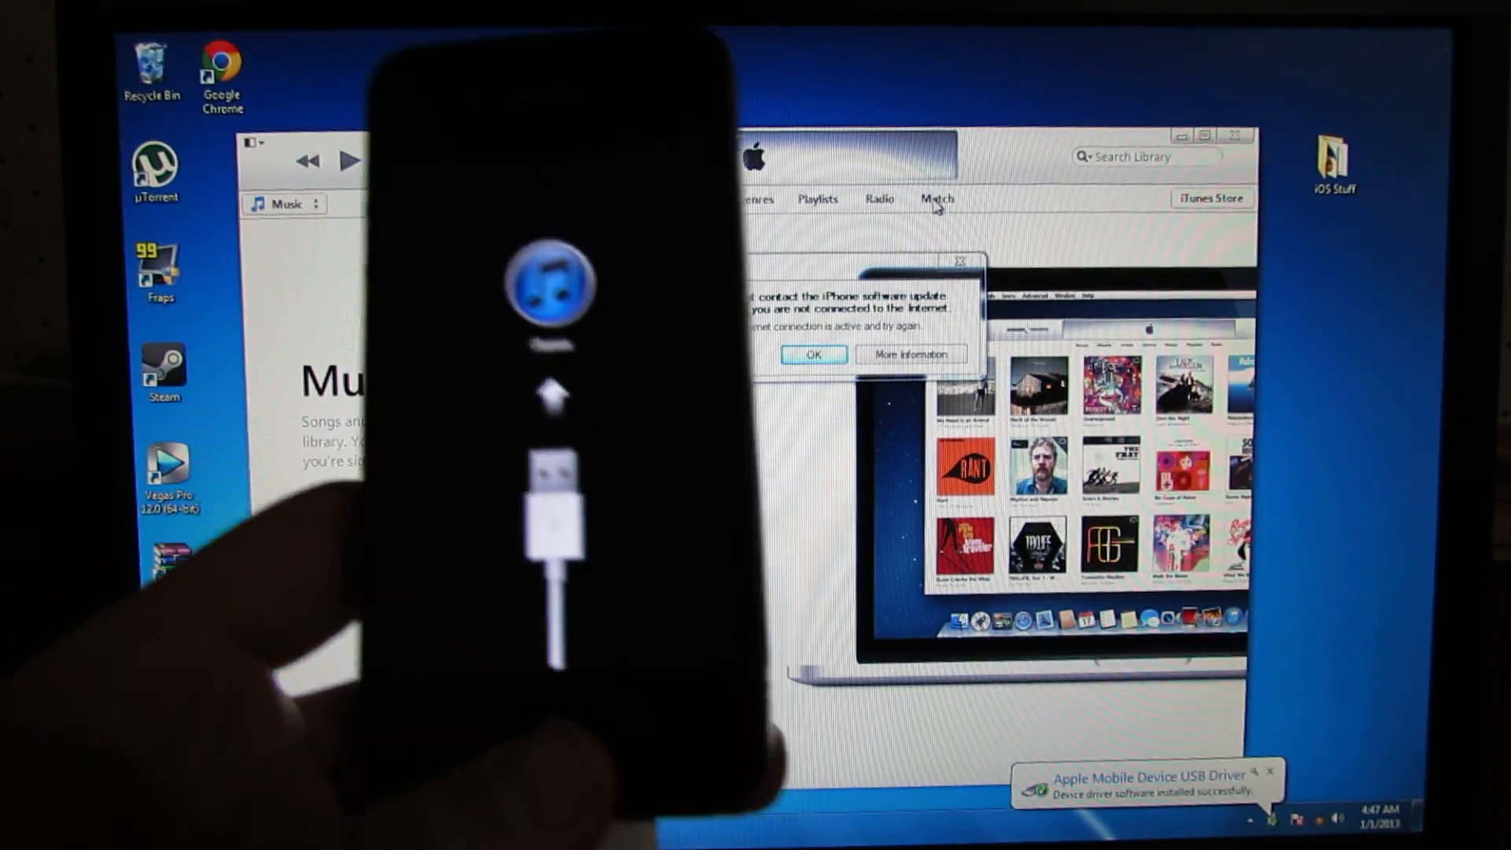
Dismiss the iTunes update-server error and TinyUmbrella's SHSH, hosts and TSS warnings, then select the recovery iPhone.
left_click(813, 353)
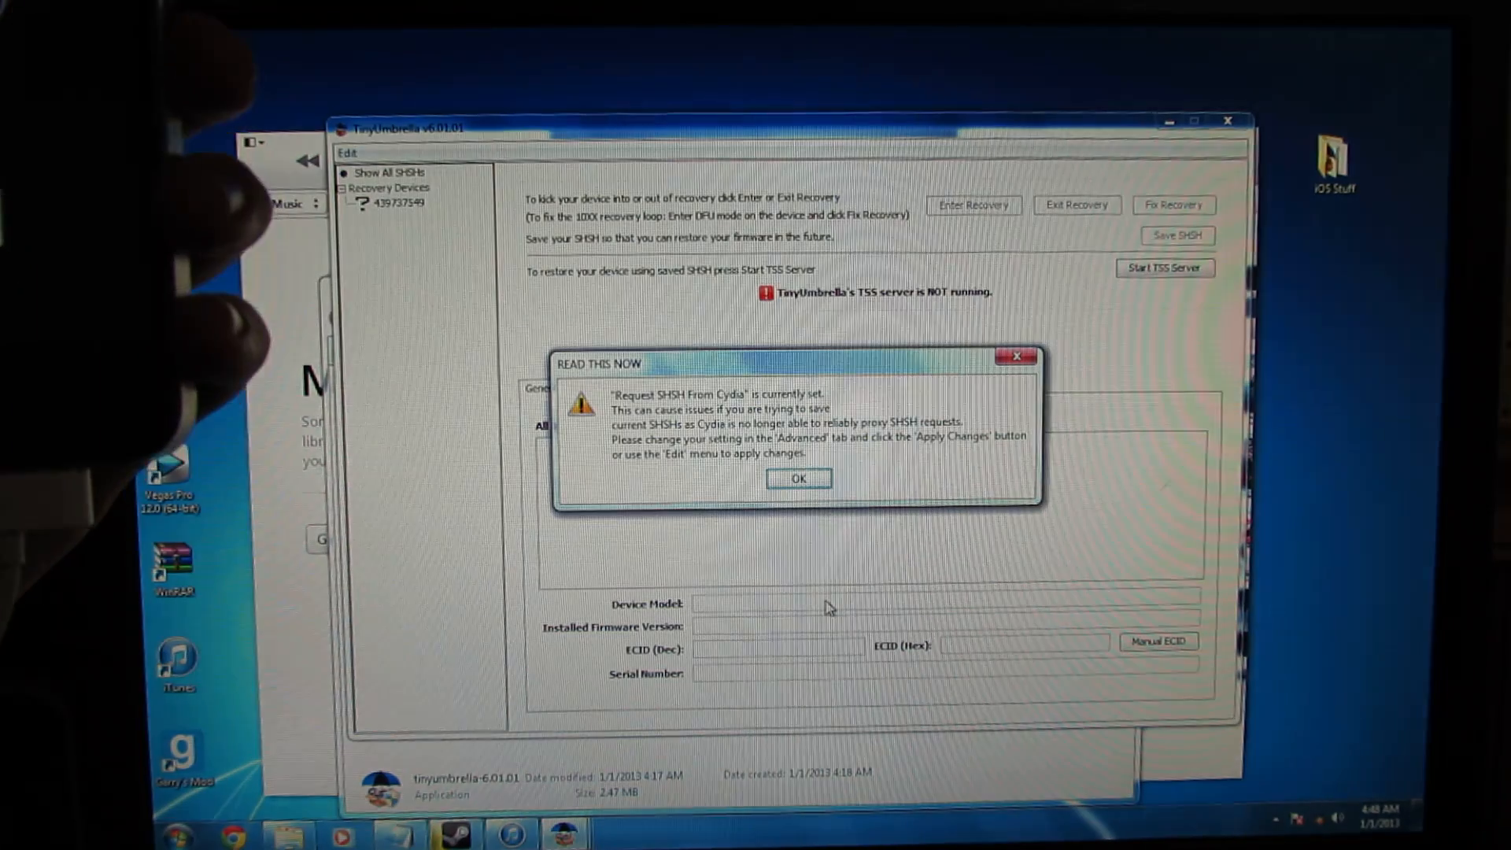
left_click(798, 479)
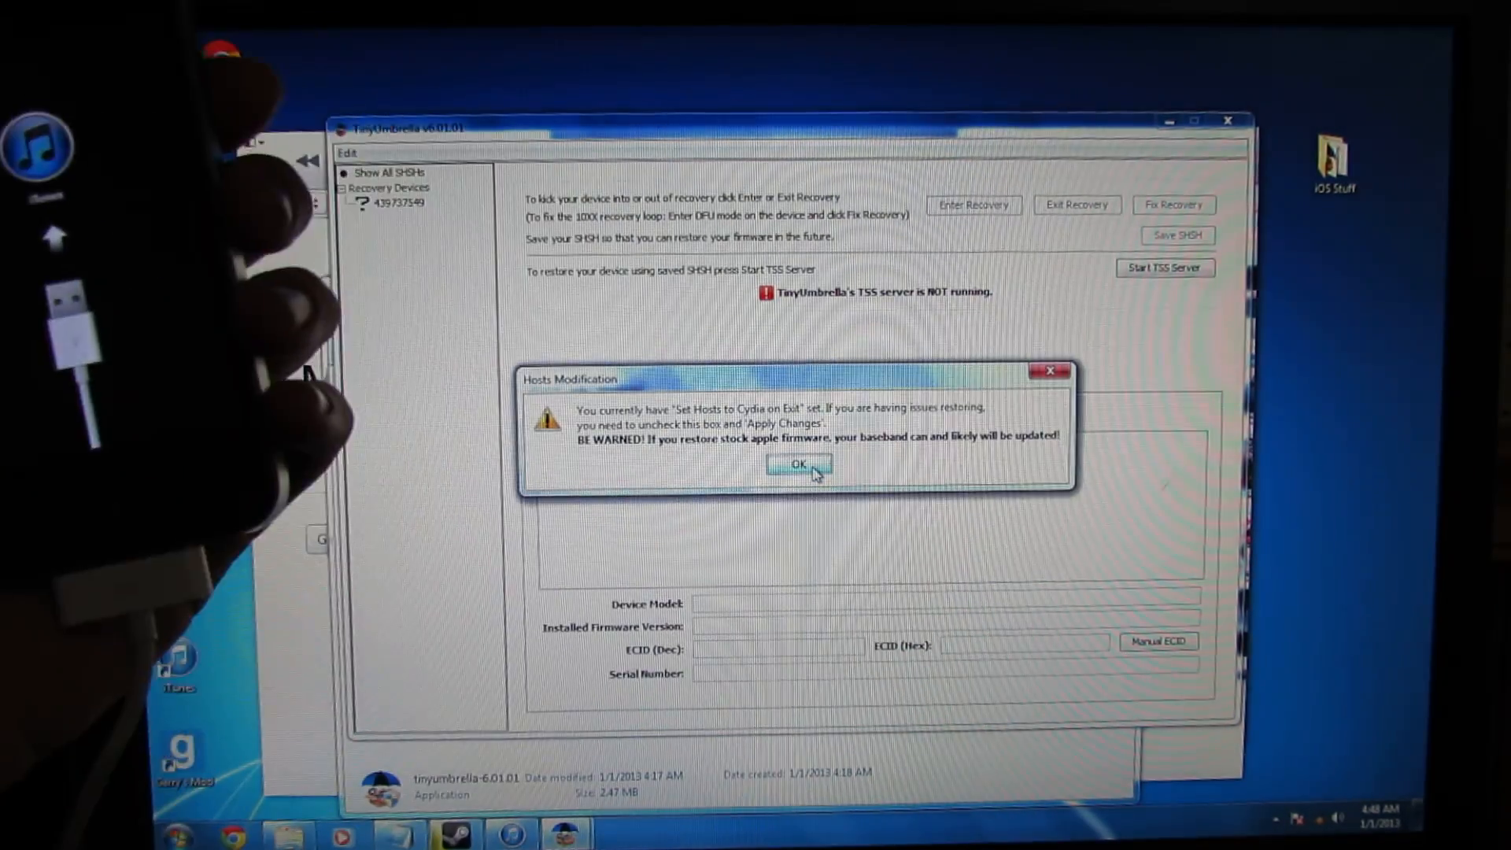
left_click(797, 466)
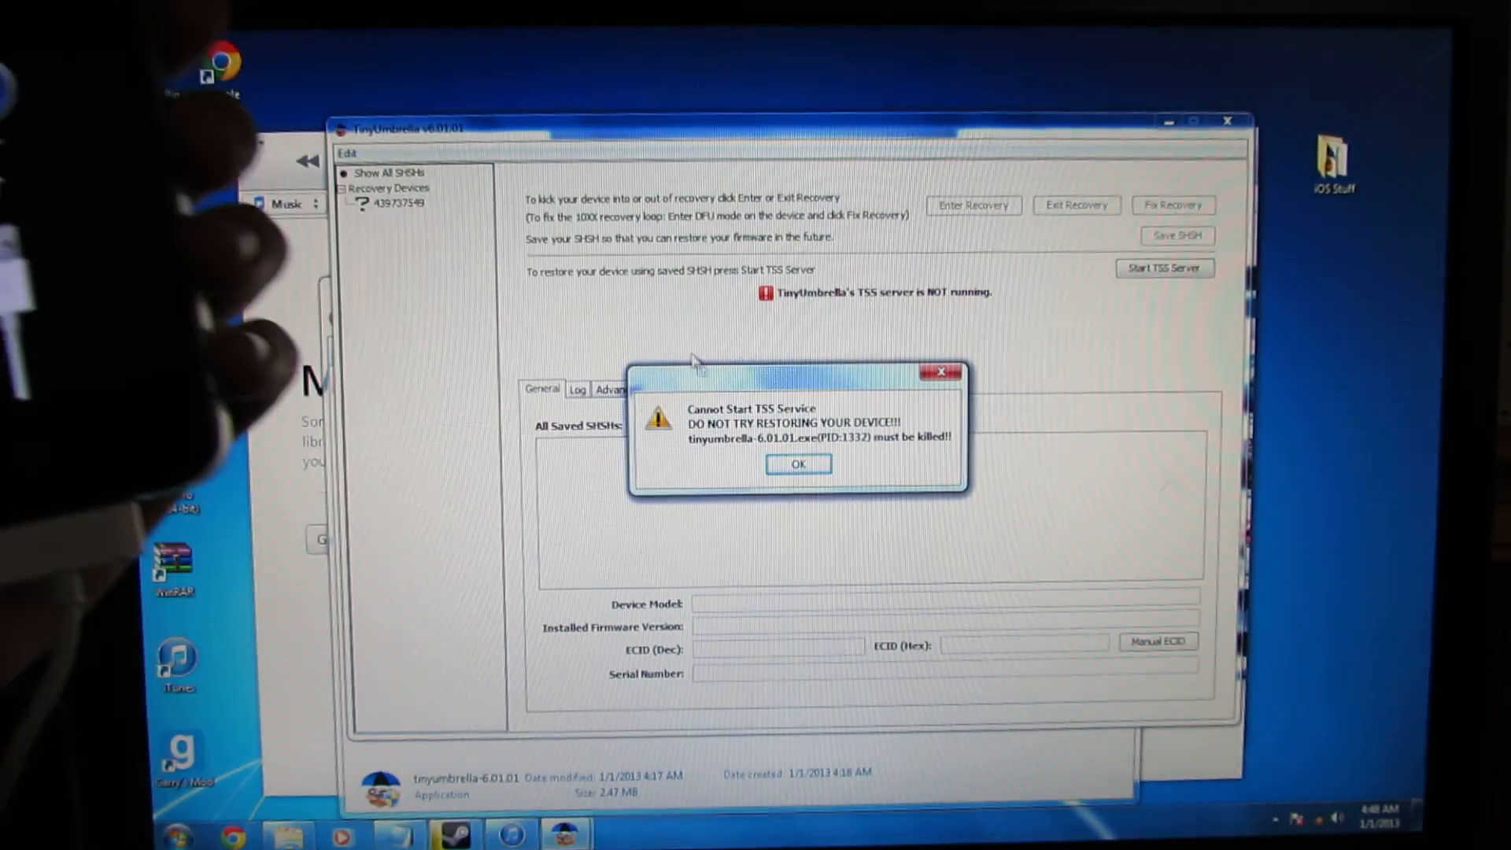
left_click(798, 464)
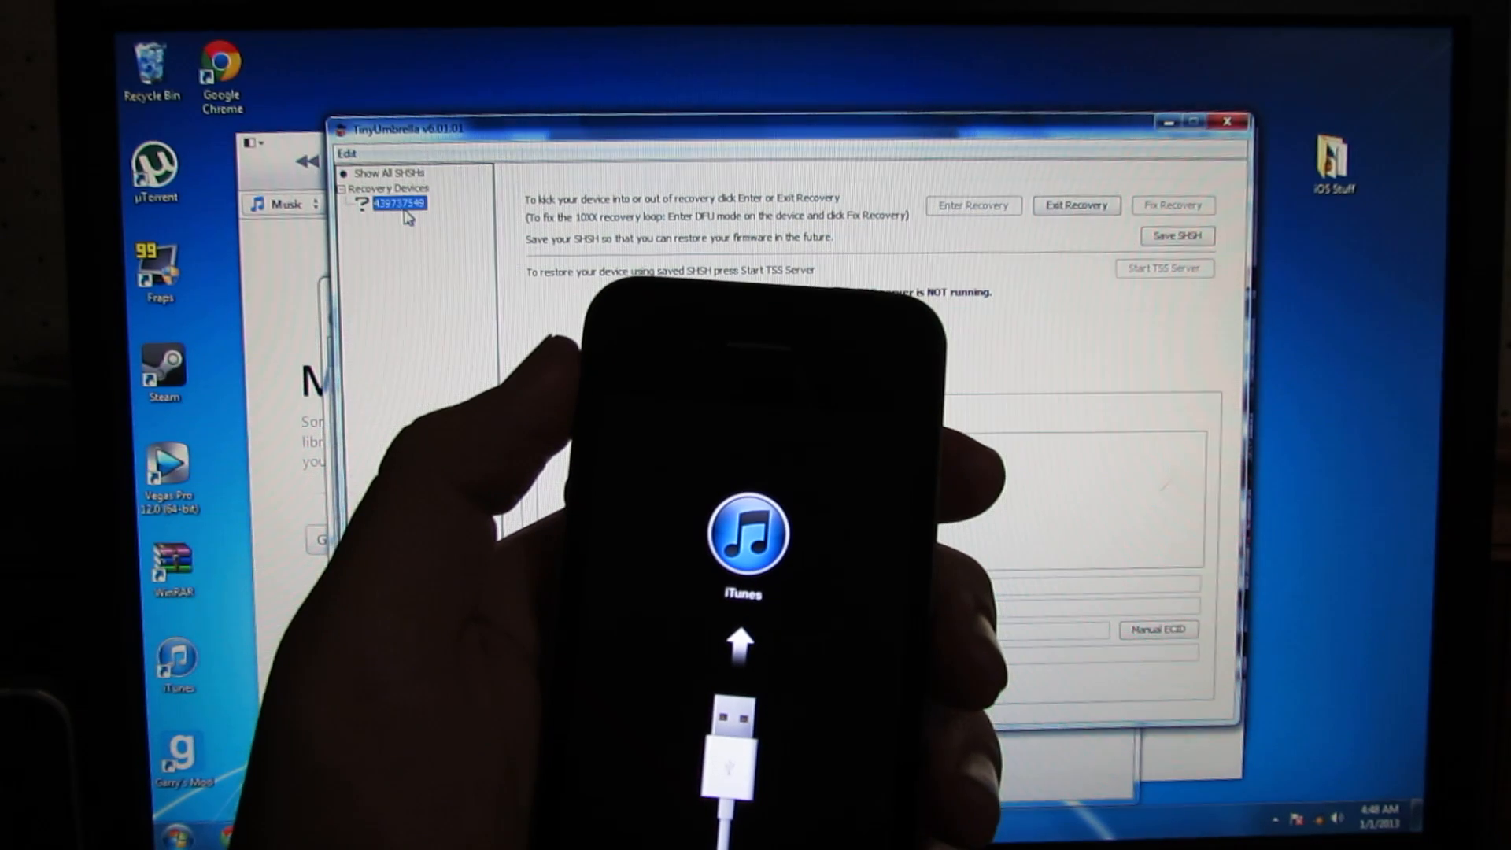
left_click(1076, 206)
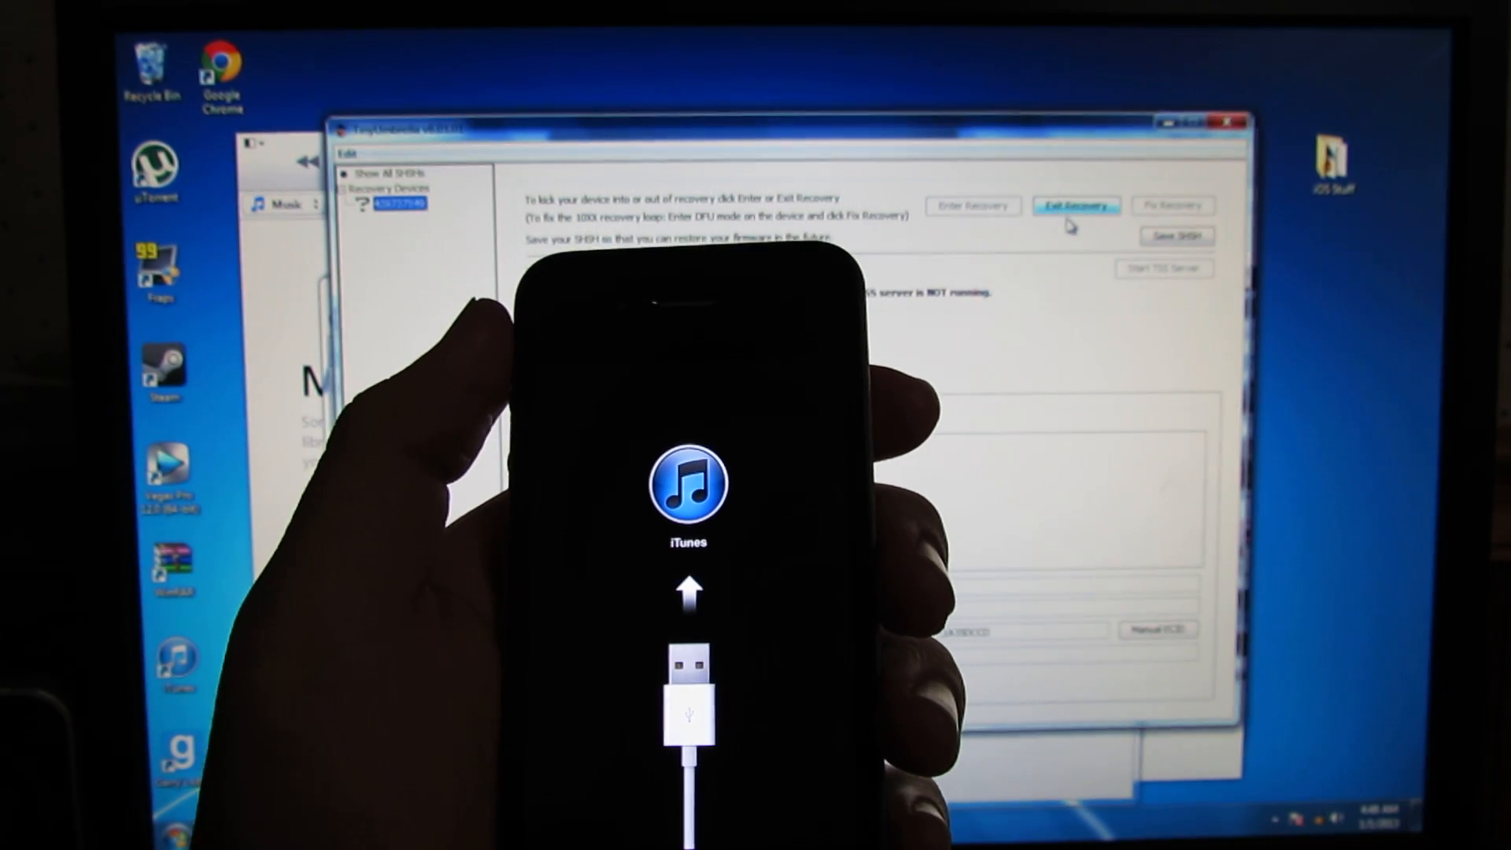